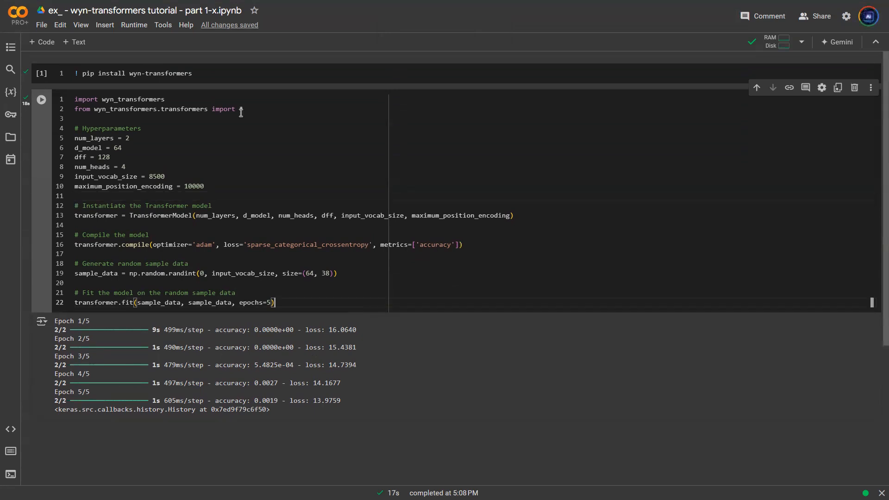
Locate the README's 'Using Custom Question-Answer Pairs' code block with the random sample data generation.
{"action": "type", "text": "*"}
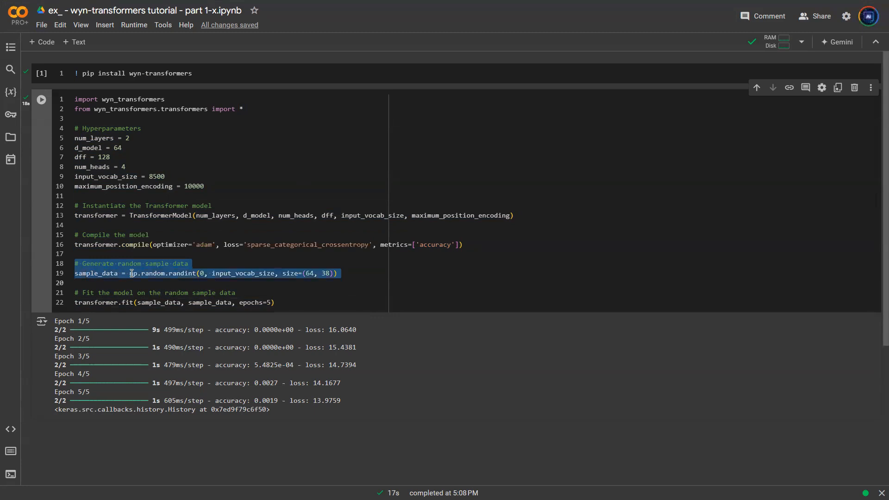
{"action": "double_click", "coordinate": [96, 272]}
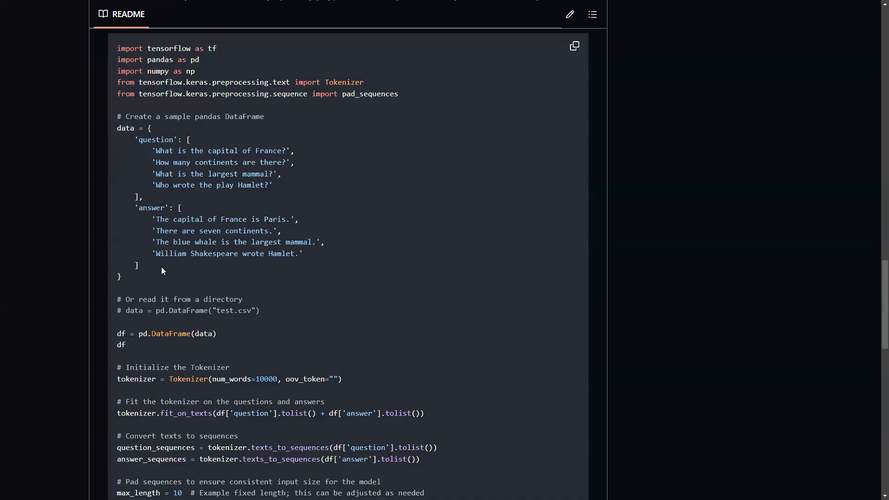
{"action": "scroll", "scroll_direction": "up", "scroll_amount": 3}
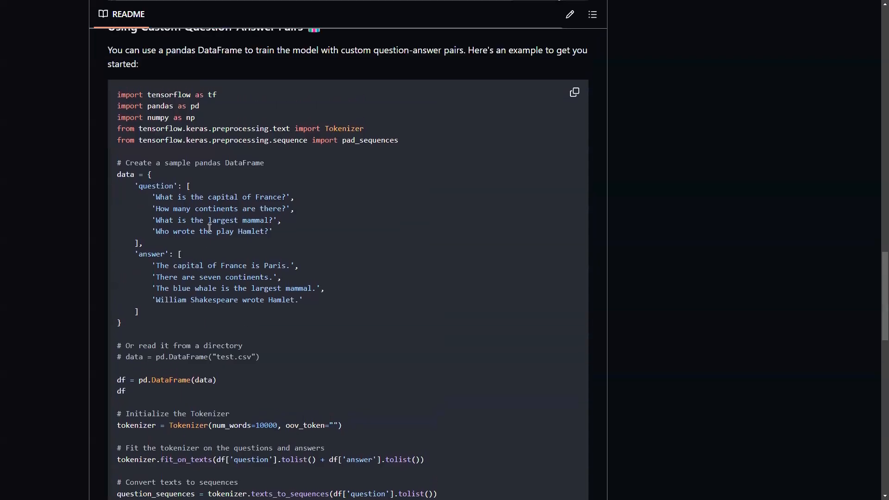
{"action": "mouse_move", "coordinate": [221, 335]}
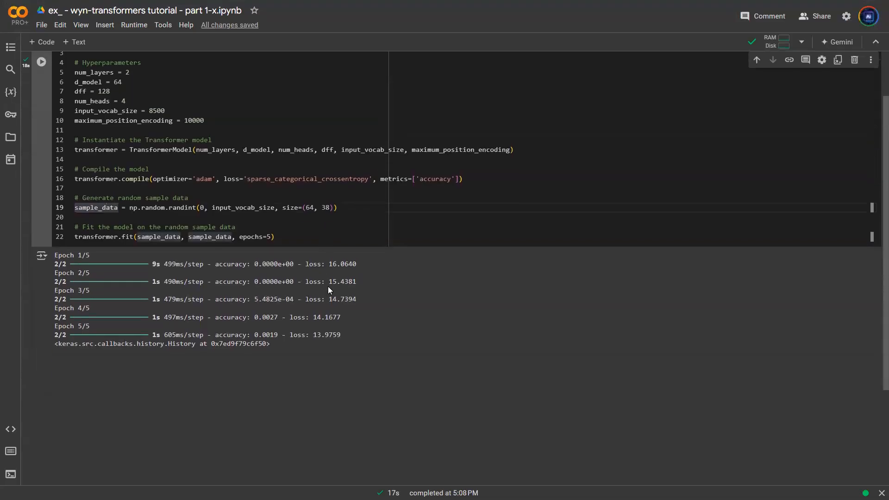
Place the README's pandas DataFrame and tokenizer example in a new code cell below the training output.
{"action": "scroll", "scroll_direction": "up", "scroll_amount": 3}
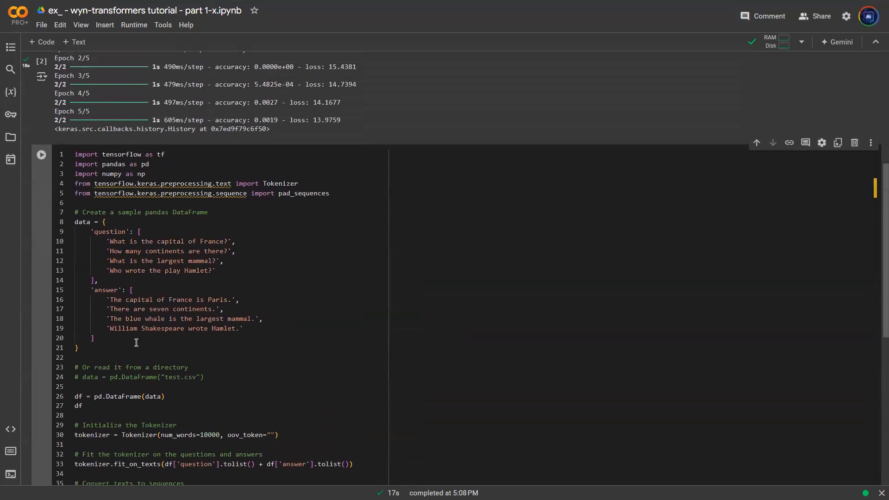
{"action": "mouse_move", "coordinate": [128, 350]}
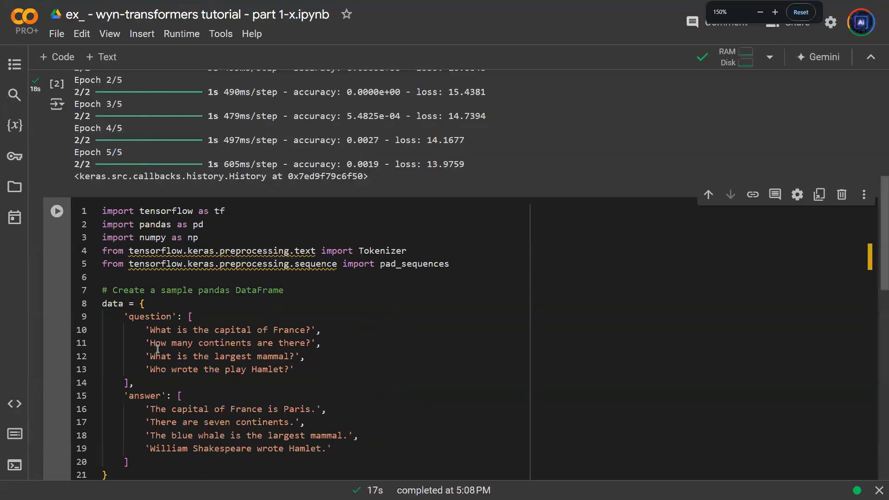
{"action": "scroll", "scroll_direction": "down", "scroll_amount": 3}
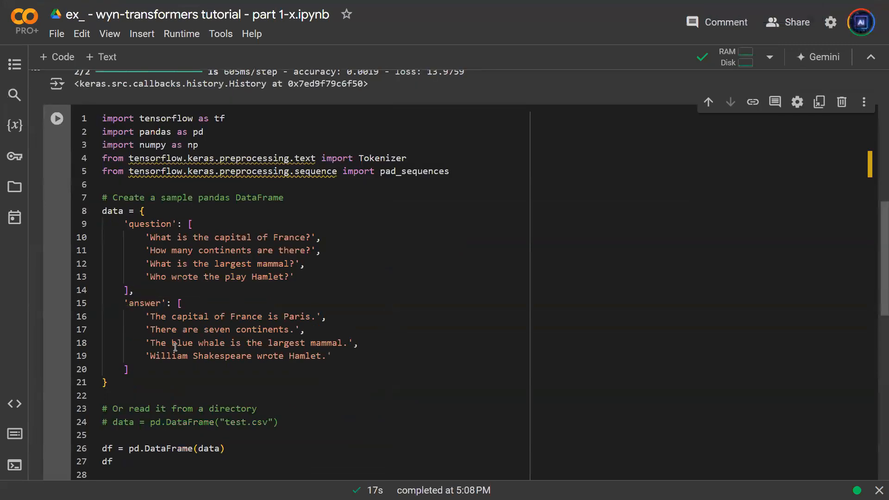
{"action": "mouse_move", "coordinate": [165, 234]}
{"action": "type", "text": "# input"}
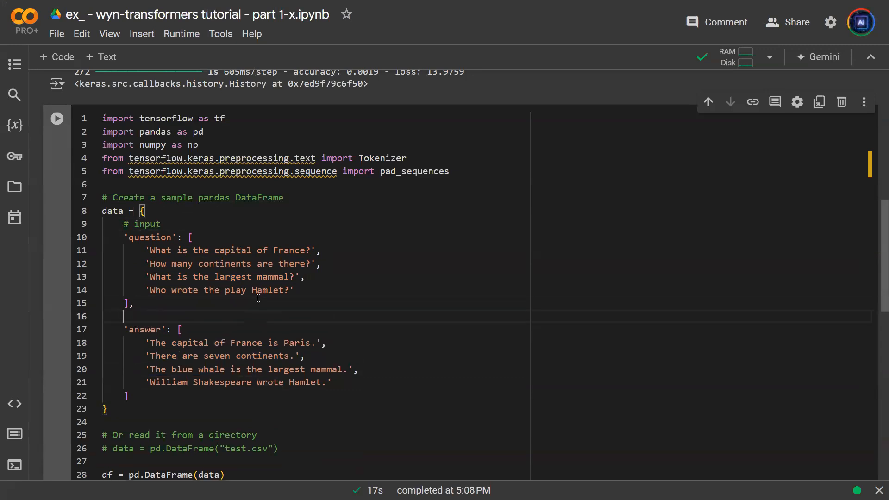
Add '# input: X' above 'question' and '# output: Y' above 'answer' in the data dictionary.
{"action": "type", "text": "# output"}
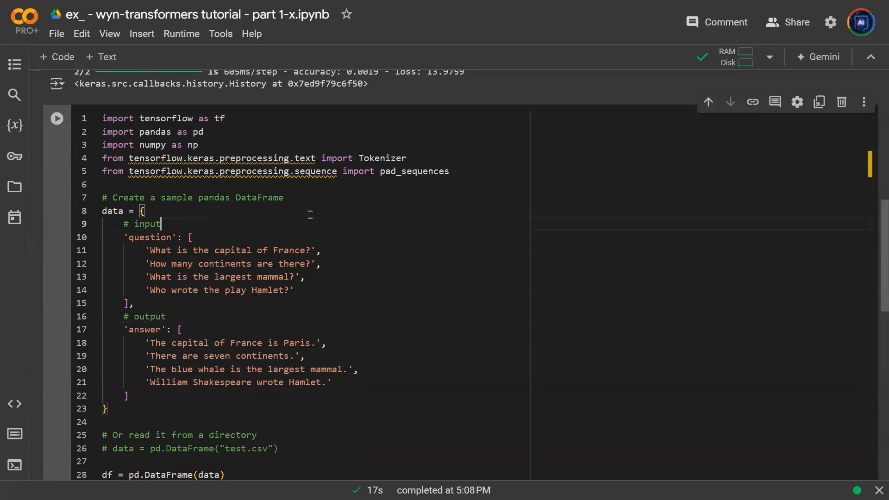
{"action": "type", "text": ":"}
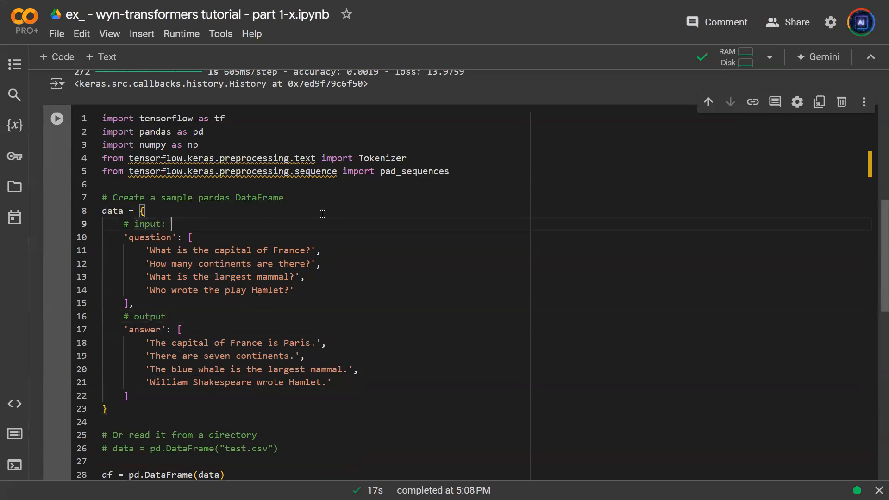
{"action": "type", "text": "X"}
{"action": "left_click", "coordinate": [484, 316]}
{"action": "type", "text": ": Y"}
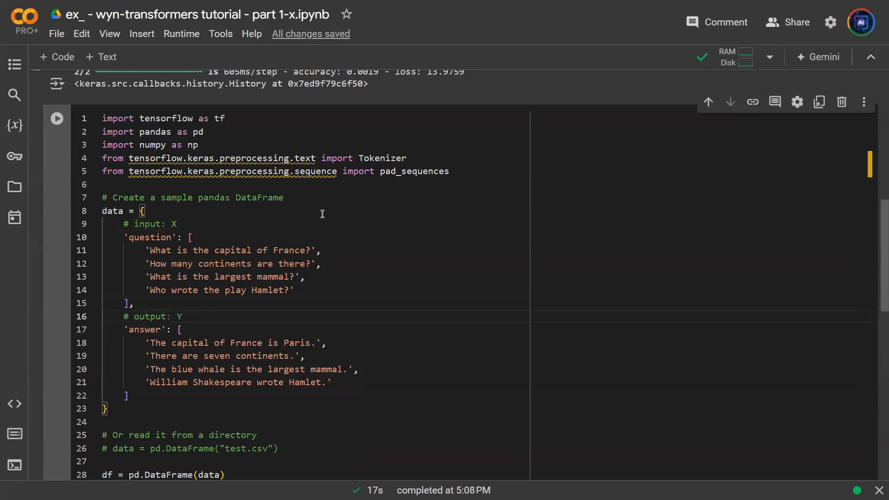
{"action": "double_click", "coordinate": [177, 317]}
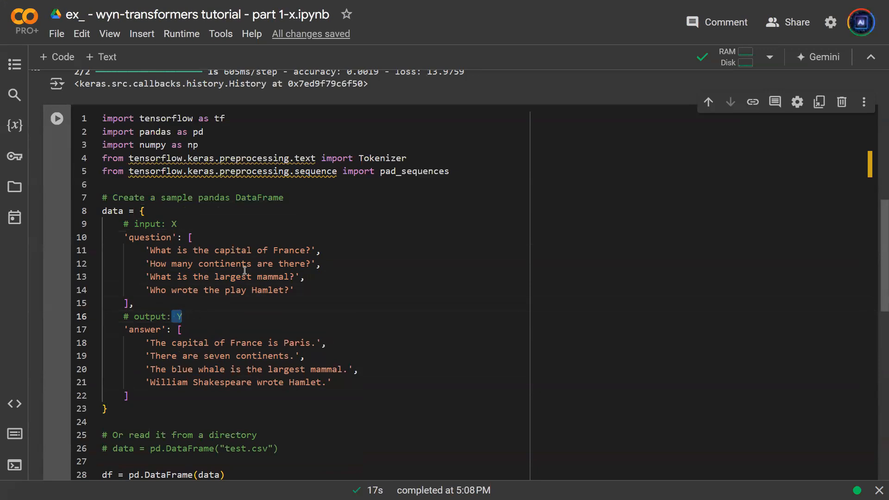
{"action": "mouse_move", "coordinate": [288, 244]}
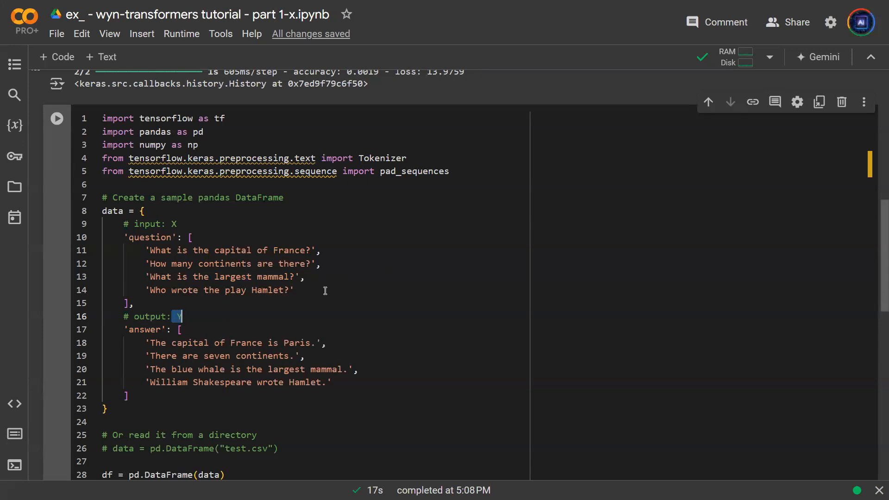
{"action": "mouse_move", "coordinate": [294, 291]}
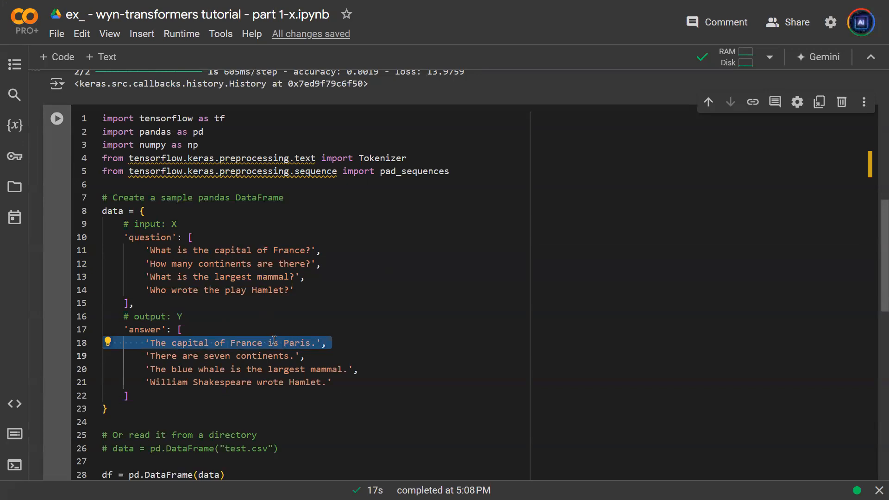
{"action": "left_click", "coordinate": [221, 250]}
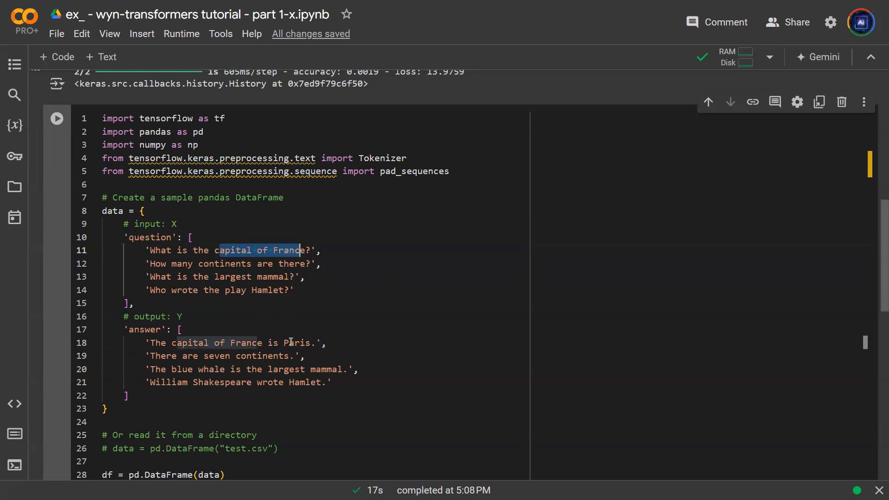
{"action": "double_click", "coordinate": [297, 342]}
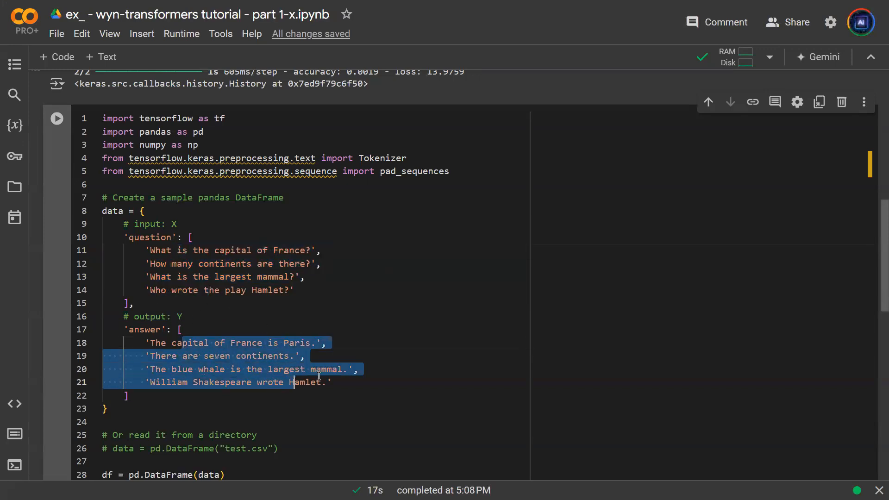
{"action": "mouse_move", "coordinate": [214, 264]}
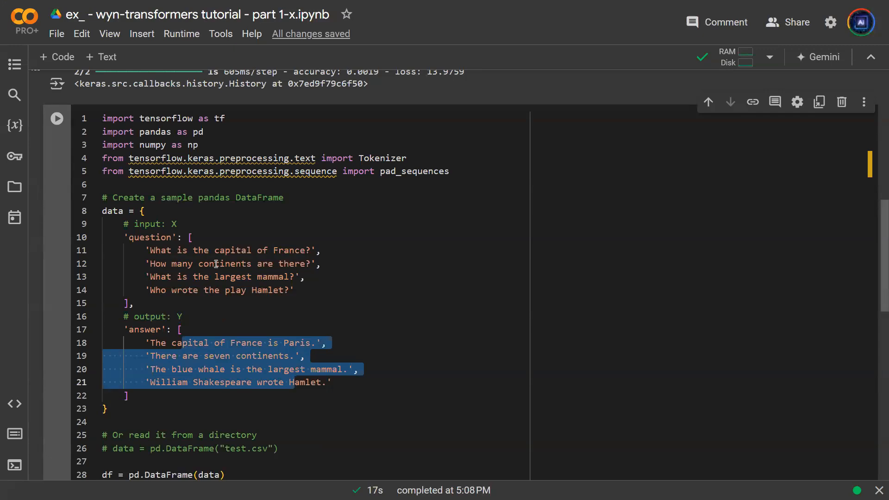
{"action": "mouse_move", "coordinate": [214, 261]}
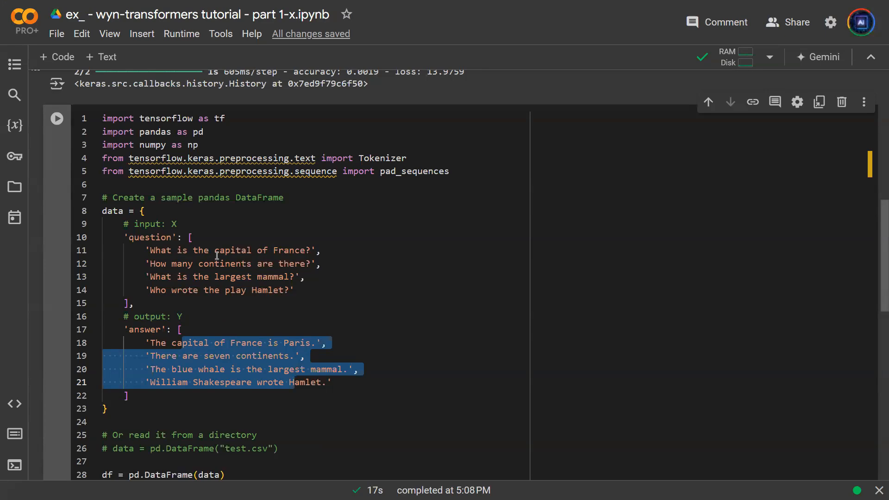
{"action": "mouse_move", "coordinate": [220, 238]}
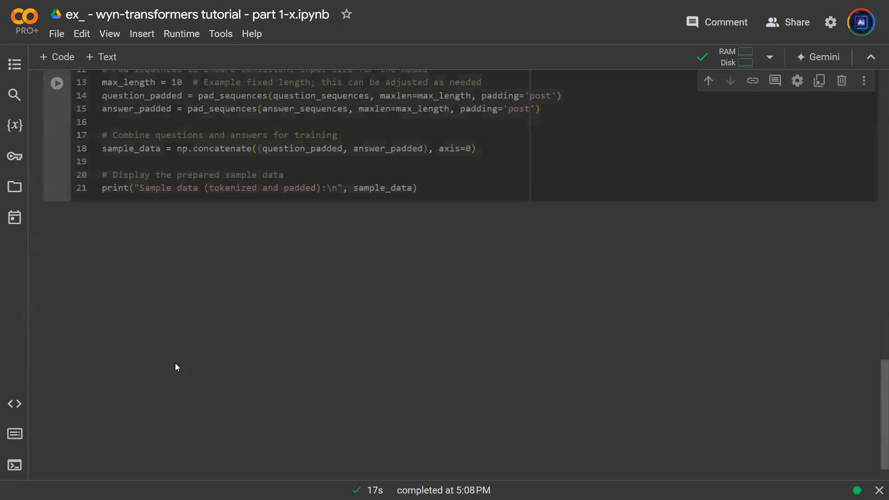
Split the DataFrame code into its own cell and run it to show the four question-answer rows.
{"action": "scroll", "scroll_direction": "up", "scroll_amount": 3}
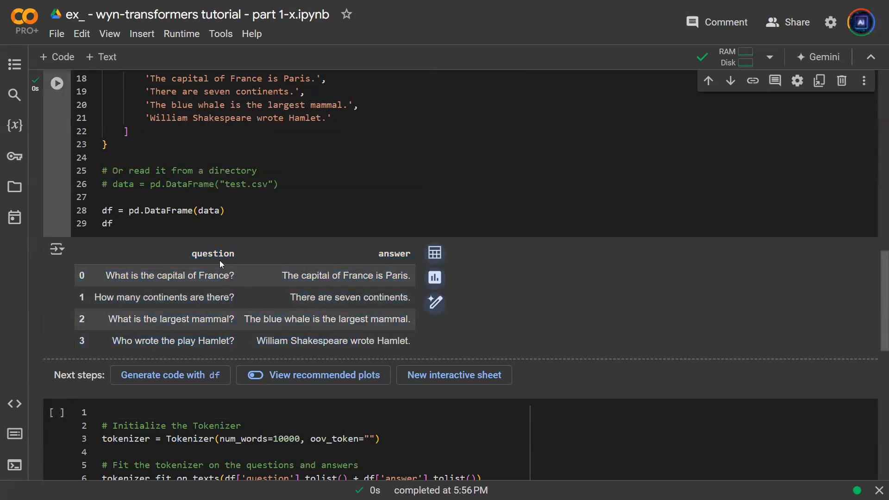
{"action": "mouse_move", "coordinate": [370, 268]}
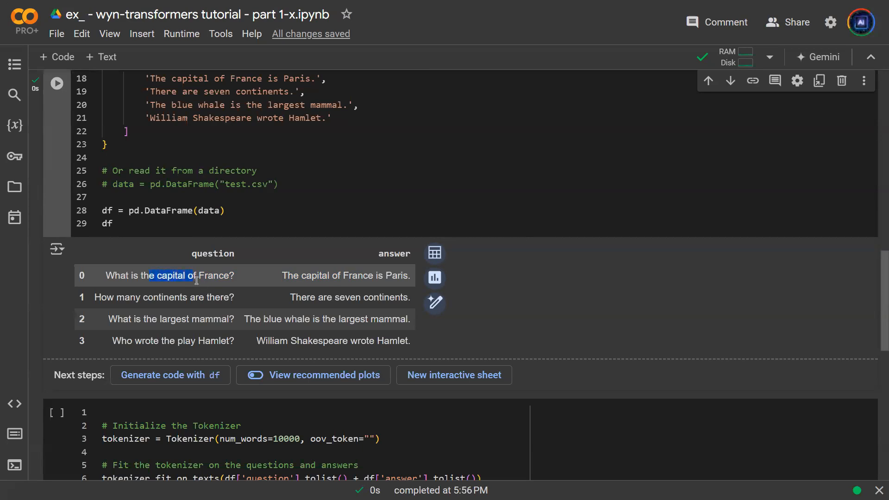
{"action": "scroll", "scroll_direction": "down", "scroll_amount": 3}
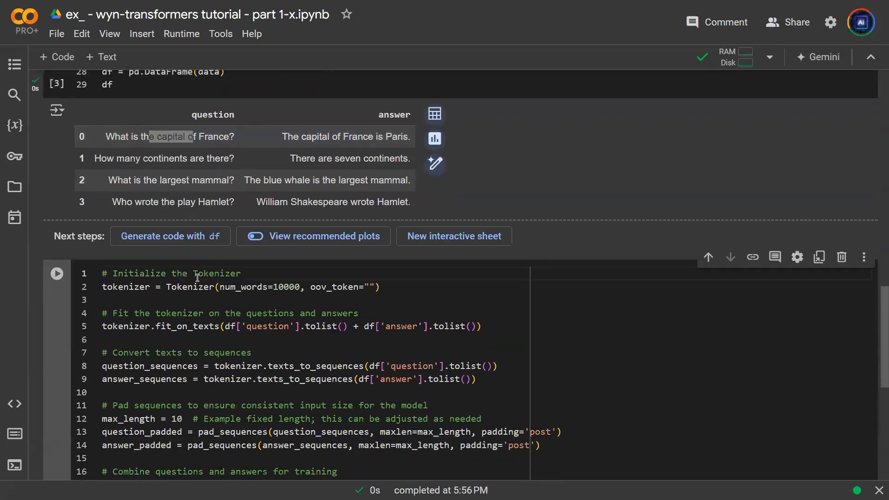
Review the Tokenizer, texts_to_sequences and pad_sequences code padding to length 10.
{"action": "double_click", "coordinate": [188, 287]}
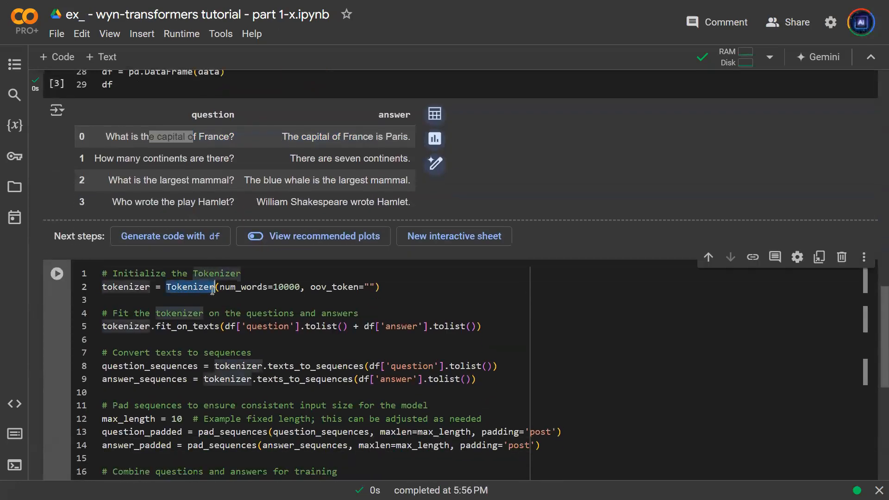
{"action": "mouse_move", "coordinate": [254, 295]}
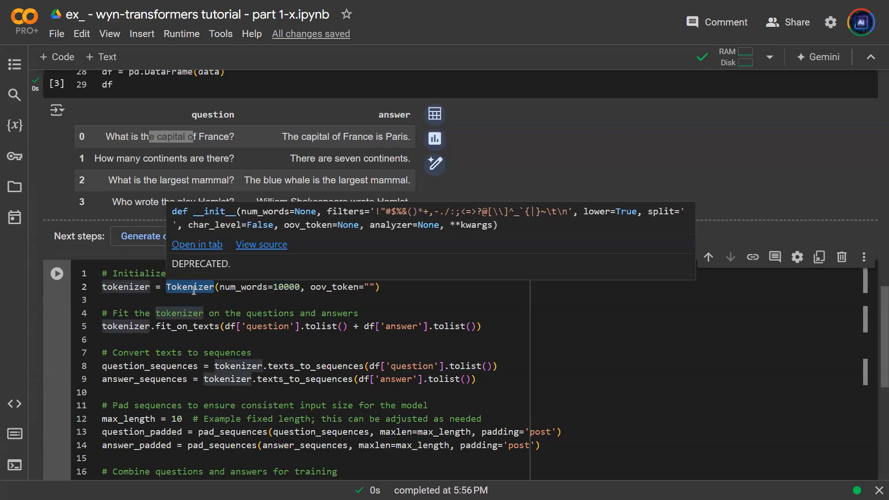
{"action": "left_click", "coordinate": [307, 327]}
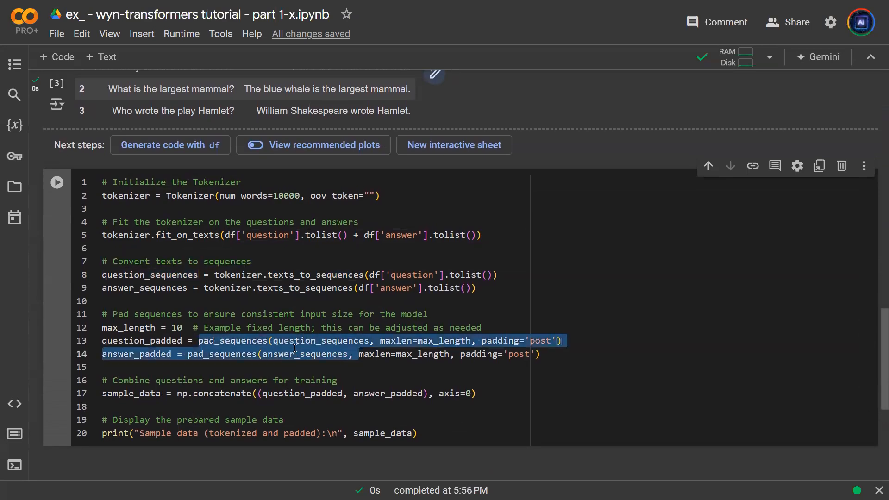
{"action": "scroll", "scroll_direction": "up", "scroll_amount": 3}
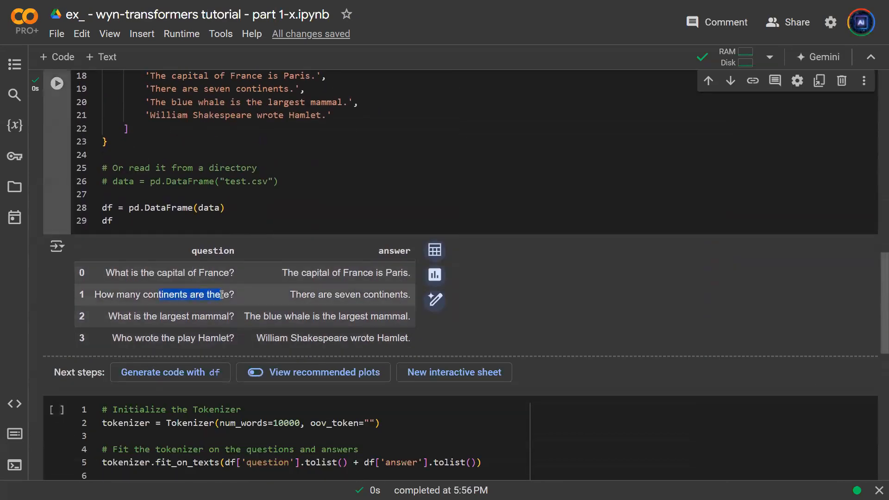
{"action": "scroll", "scroll_direction": "down", "scroll_amount": 3}
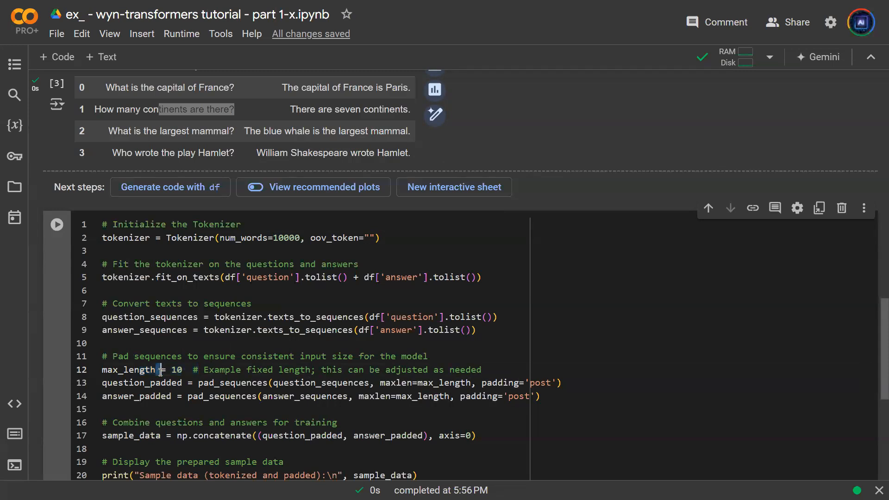
{"action": "triple_click", "coordinate": [160, 370]}
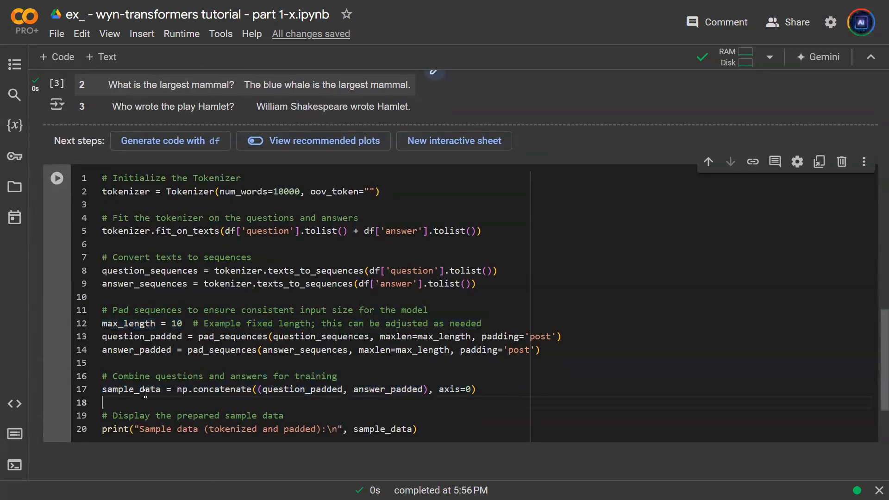
{"action": "scroll", "scroll_direction": "up", "scroll_amount": 3}
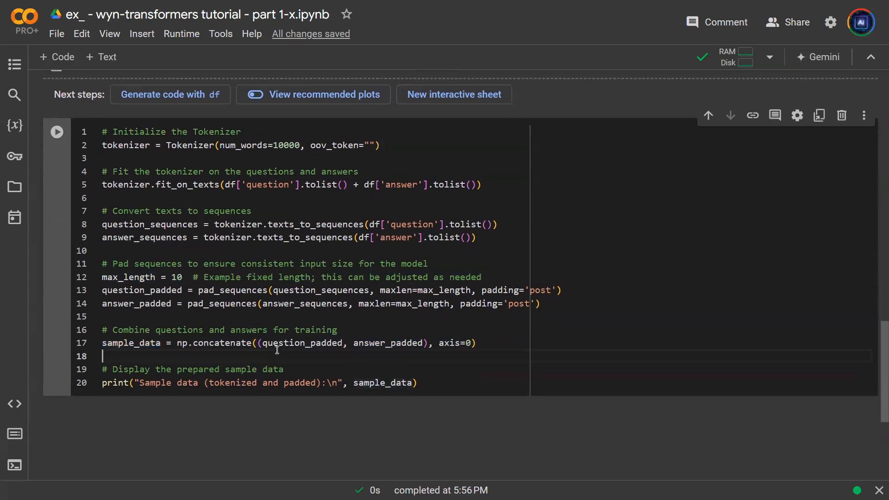
Run the tokenizer cell and review the eight printed rows of padded token IDs.
{"action": "left_click", "coordinate": [57, 132]}
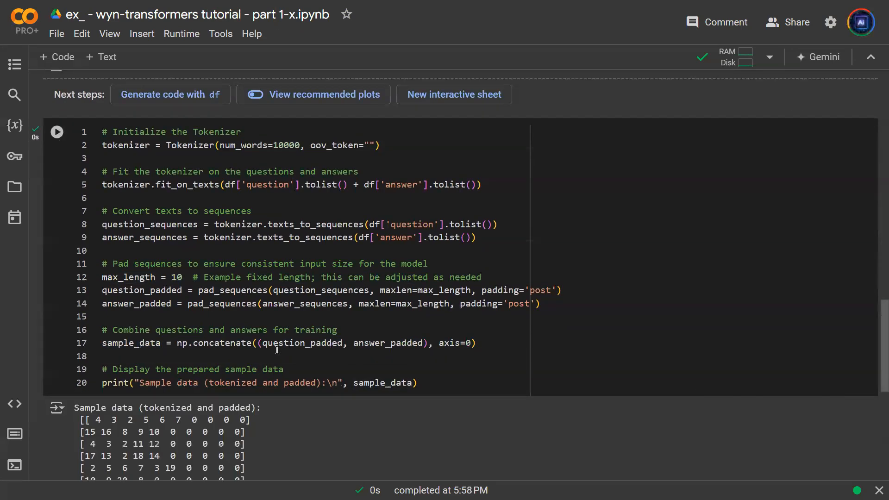
{"action": "scroll", "scroll_direction": "down", "scroll_amount": 3}
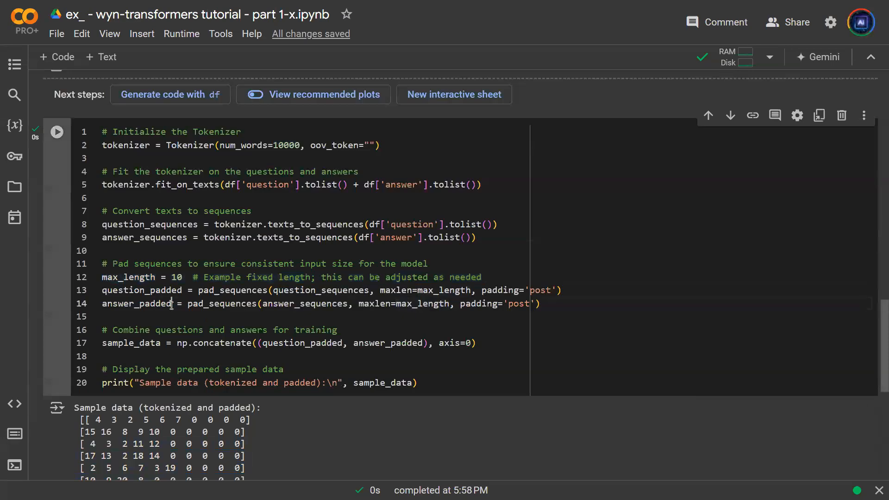
{"action": "scroll", "scroll_direction": "down", "scroll_amount": 3}
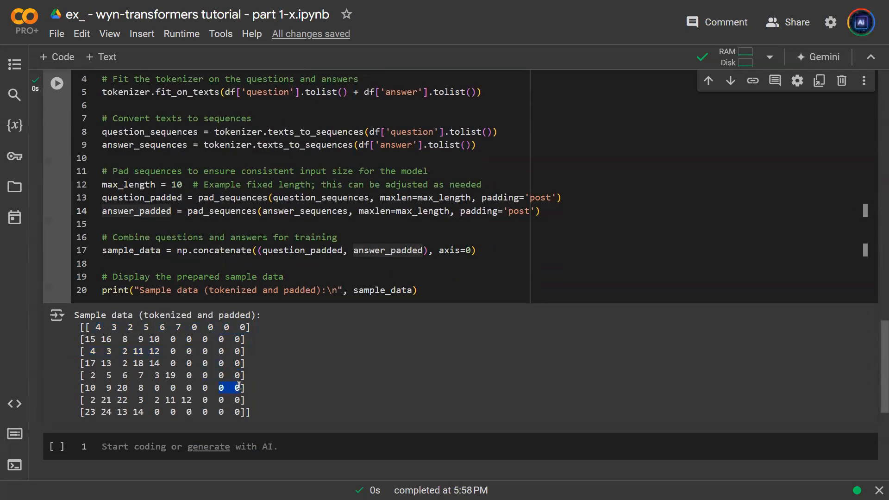
{"action": "double_click", "coordinate": [176, 184]}
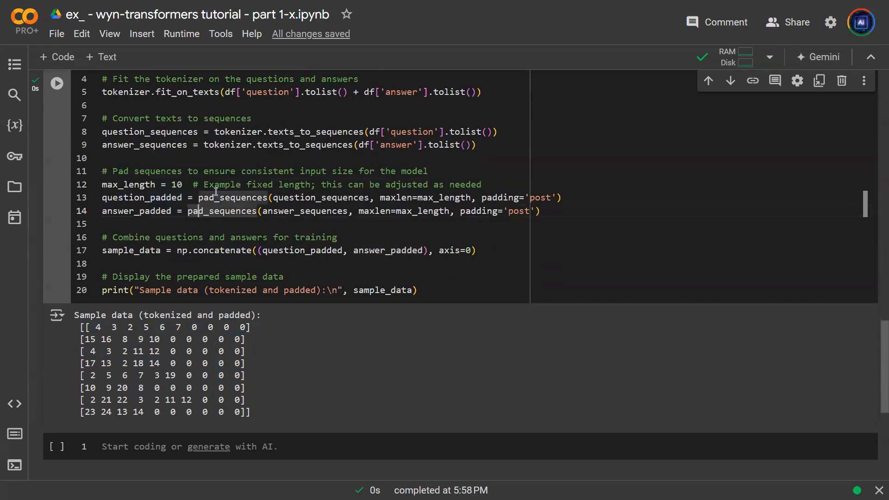
{"action": "scroll", "scroll_direction": "up", "scroll_amount": 3}
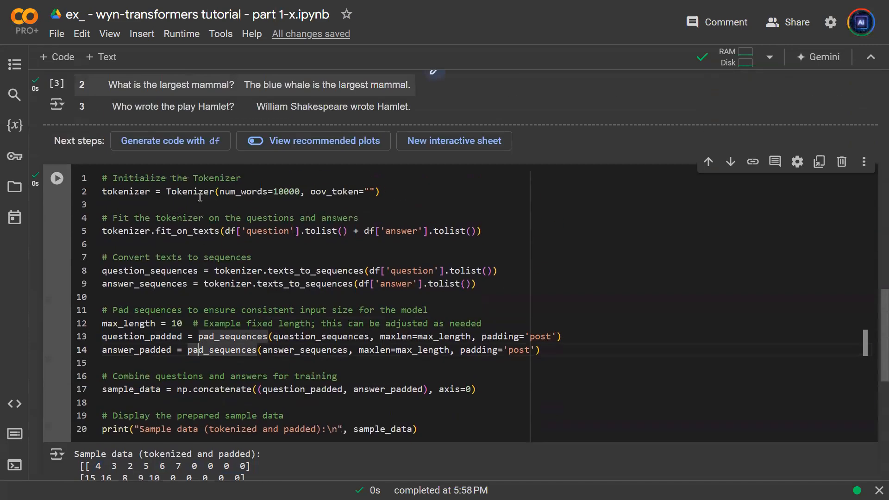
{"action": "scroll", "scroll_direction": "up", "scroll_amount": 3}
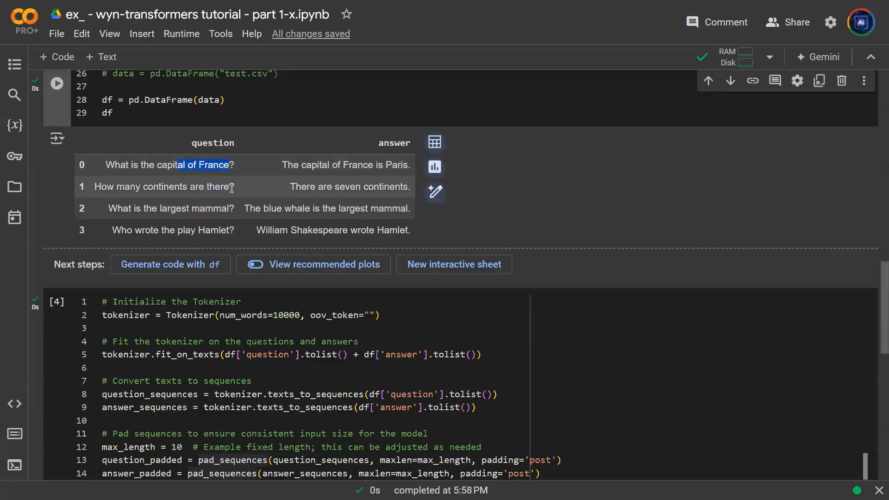
{"action": "scroll", "scroll_direction": "down", "scroll_amount": 3}
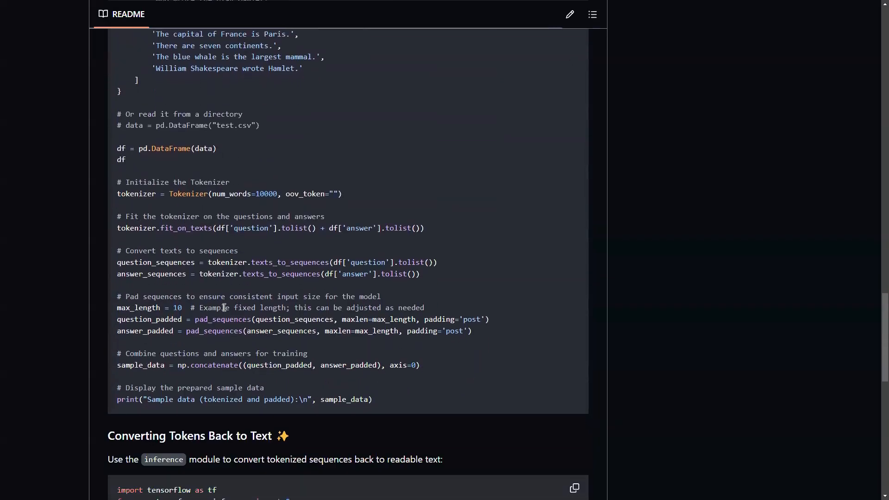
Reach the README's 'Converting Tokens Back to Text' code block.
{"action": "scroll", "scroll_direction": "down", "scroll_amount": 3}
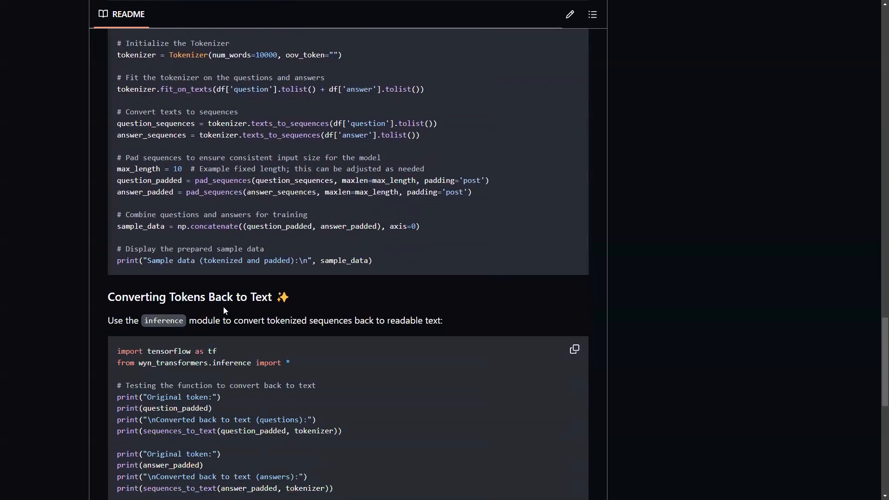
{"action": "scroll", "scroll_direction": "down", "scroll_amount": 3}
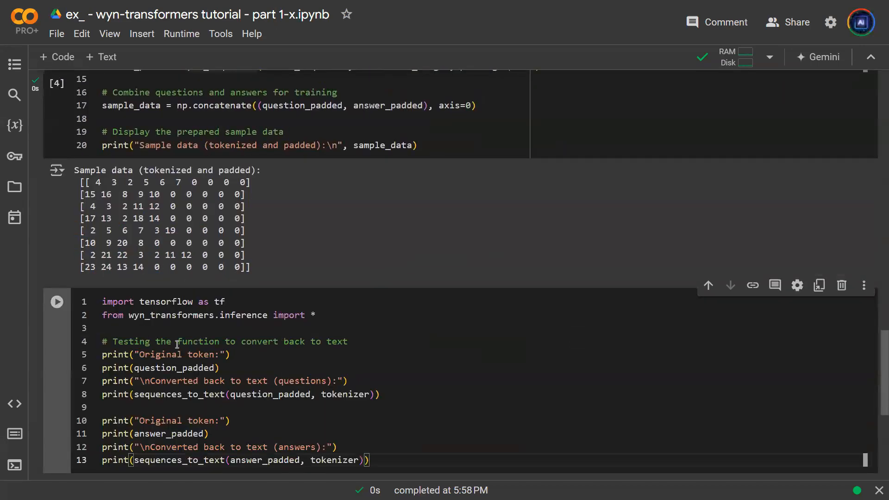
Run the wyn_transformers.inference sequences_to_text code to recover the readable questions and answers.
{"action": "scroll", "scroll_direction": "down", "scroll_amount": 3}
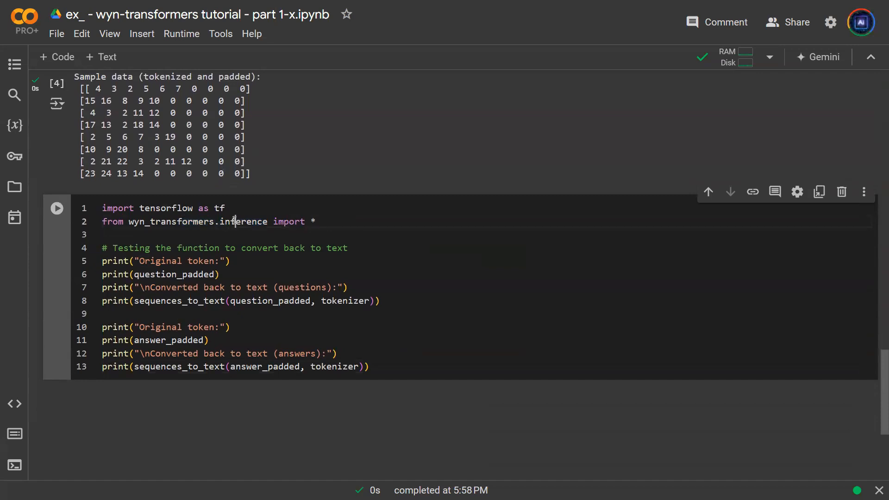
{"action": "double_click", "coordinate": [242, 221]}
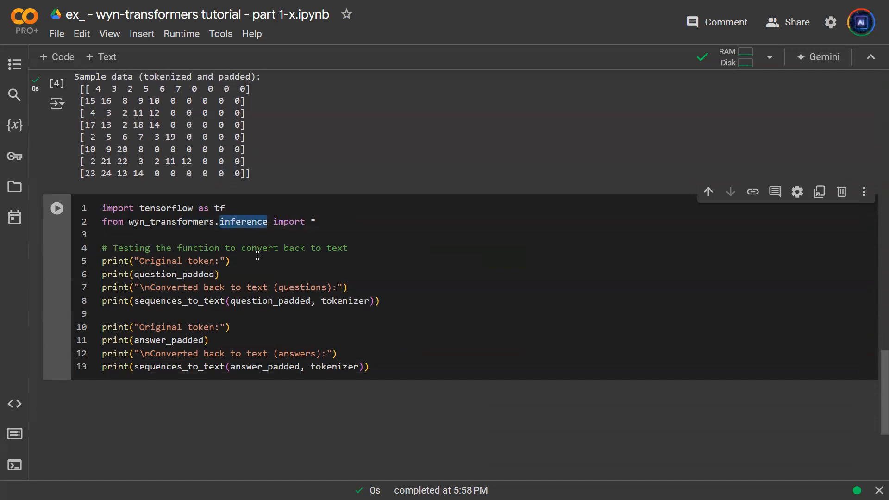
{"action": "double_click", "coordinate": [179, 300]}
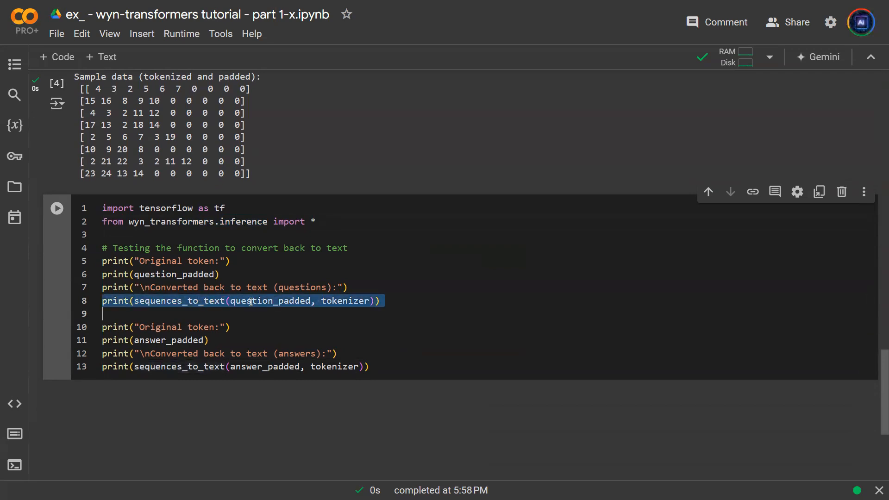
{"action": "left_click", "coordinate": [422, 300]}
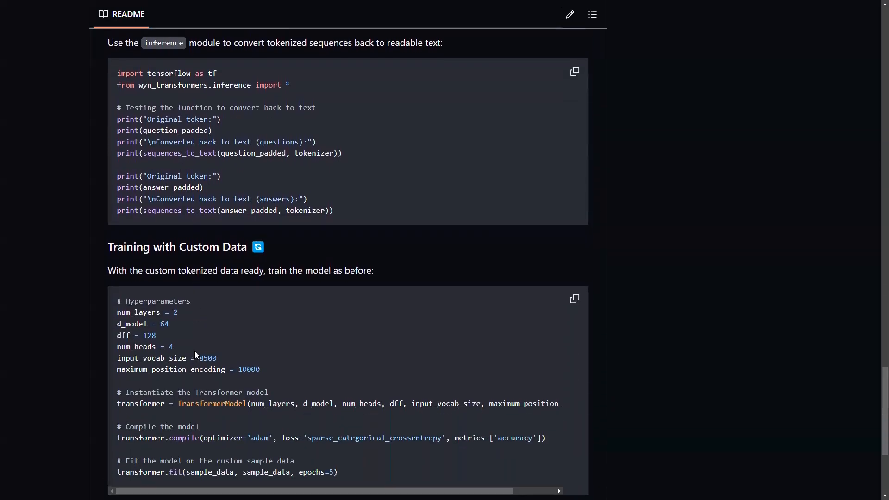
{"action": "mouse_move", "coordinate": [380, 357]}
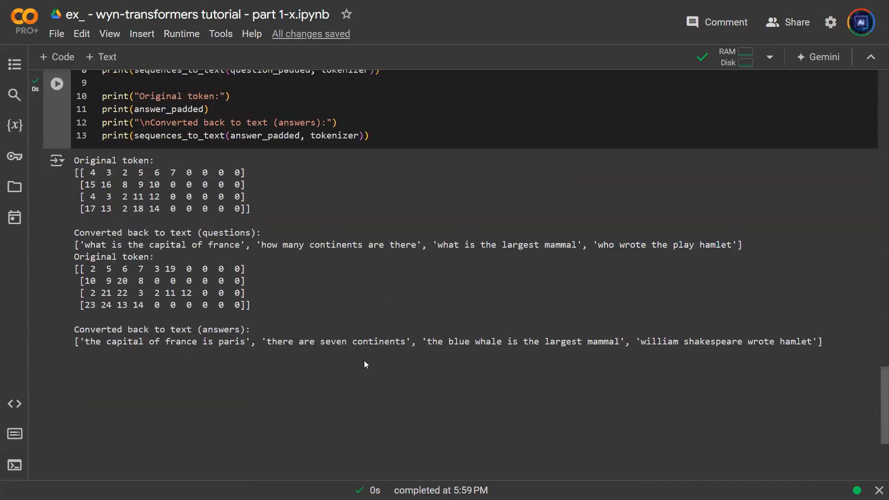
Add the hyperparameters, TransformerModel, compile and fit code as a new cell.
{"action": "scroll", "scroll_direction": "down", "scroll_amount": 3}
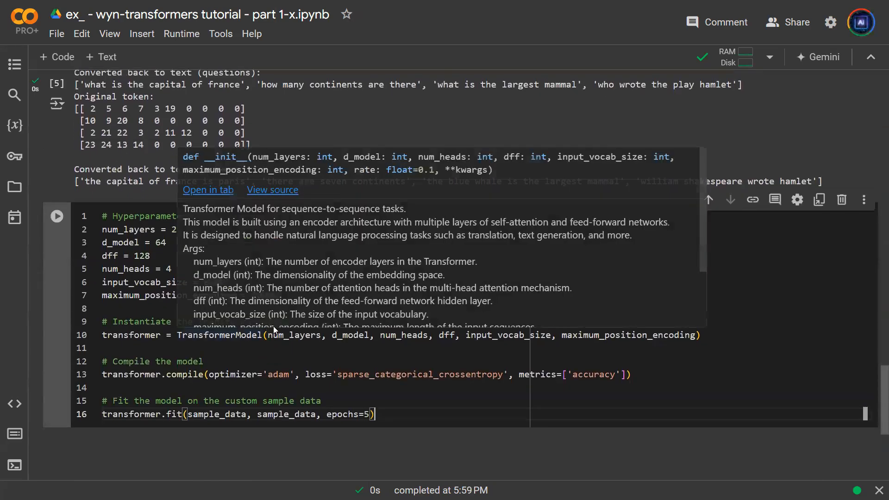
{"action": "left_click", "coordinate": [346, 374]}
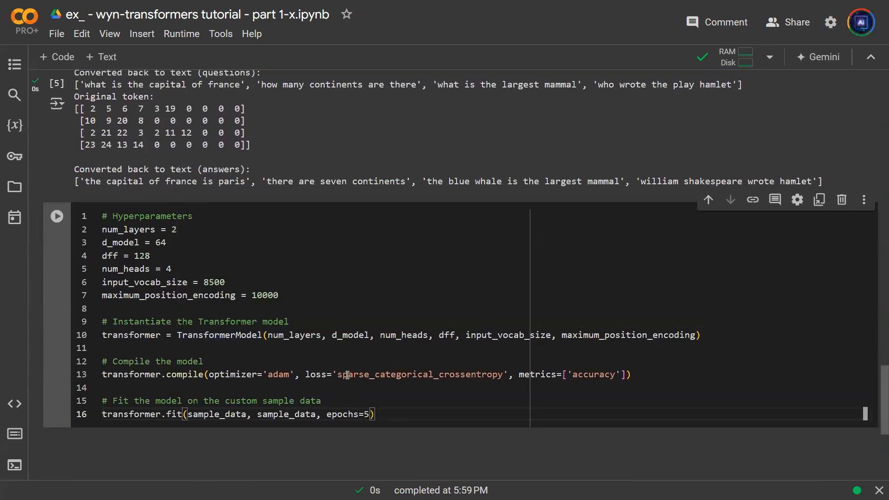
{"action": "left_click", "coordinate": [57, 216]}
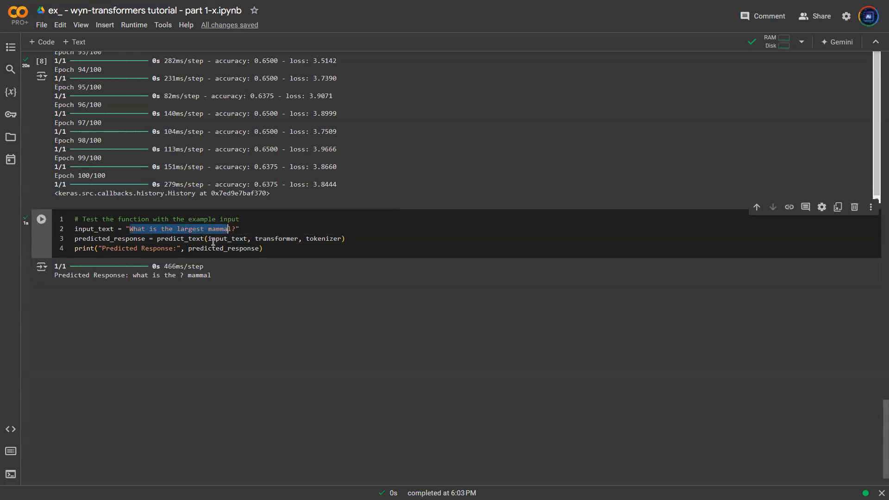
{"action": "mouse_move", "coordinate": [230, 238]}
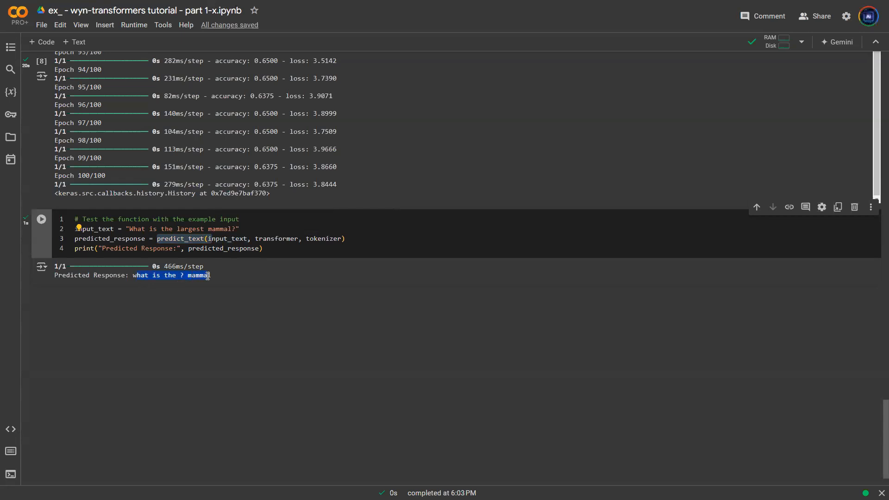
Review the predicted response 'what is the ? mammal' after the 100-epoch training run.
{"action": "triple_click", "coordinate": [133, 276]}
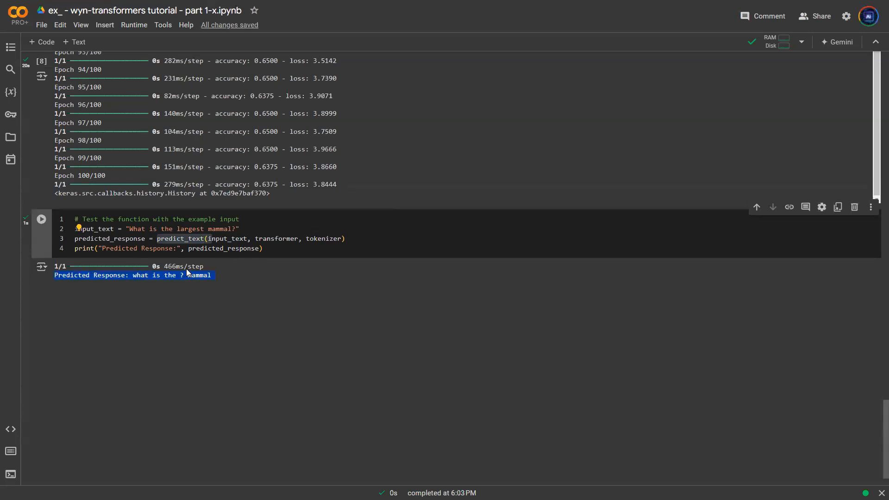
{"action": "mouse_move", "coordinate": [83, 192]}
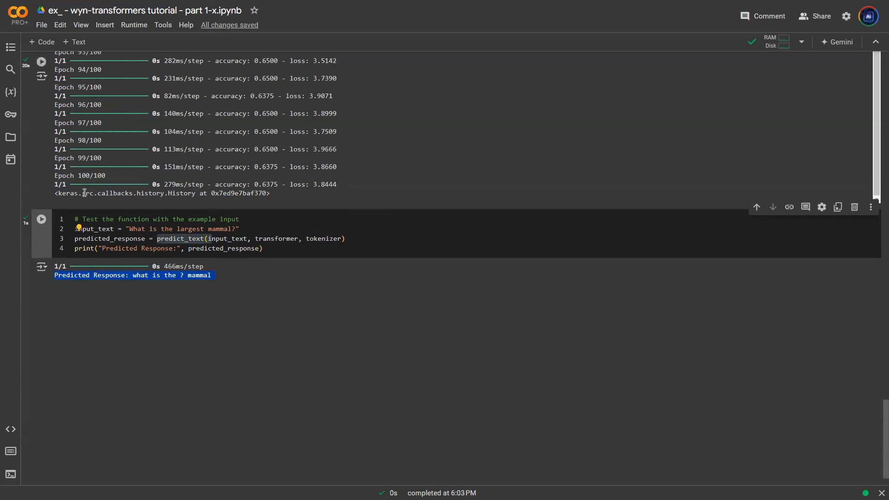
{"action": "mouse_move", "coordinate": [92, 181]}
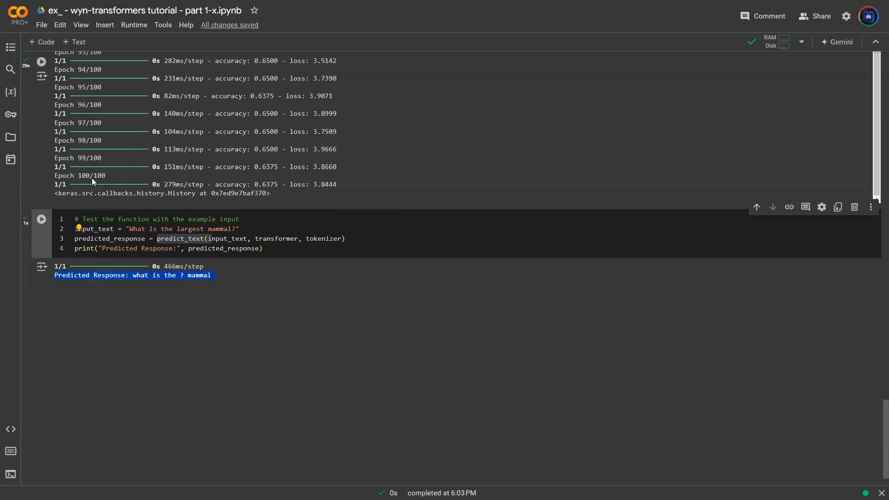
{"action": "mouse_move", "coordinate": [91, 183]}
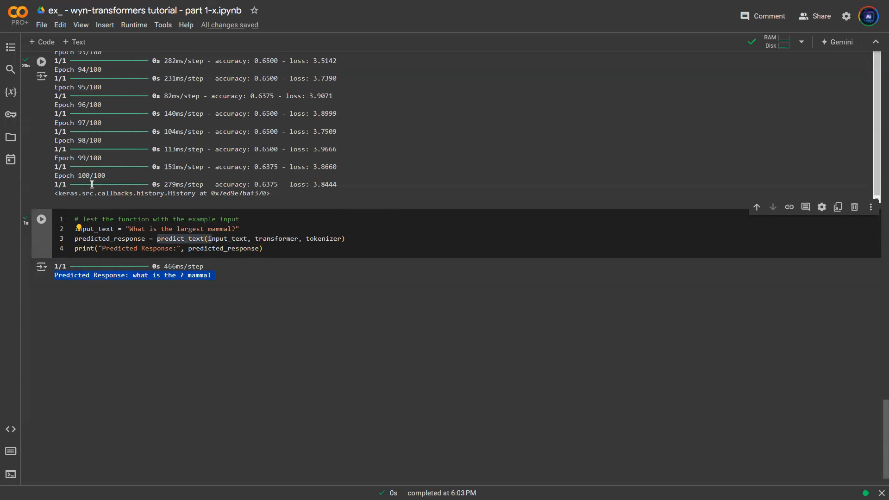